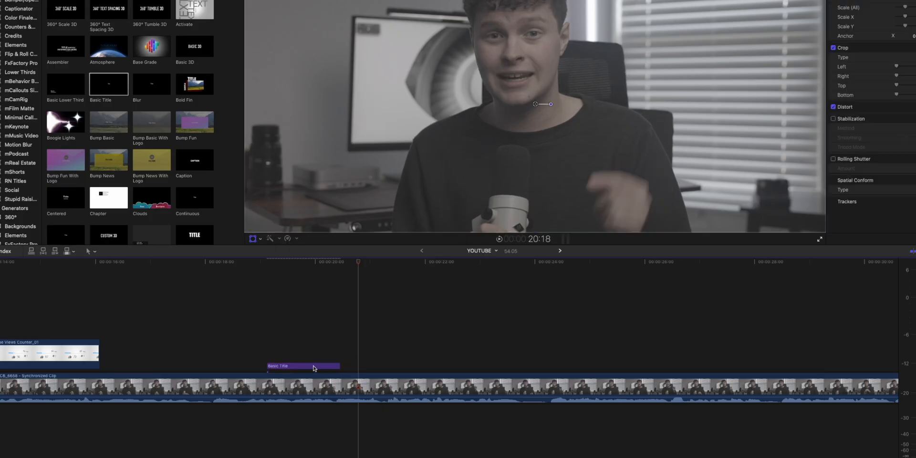
- Download Captionator for Final Cut from the App Store and launch it
{"action": "left_click_drag", "start_coordinate": [302, 365], "coordinate": [372, 367]}
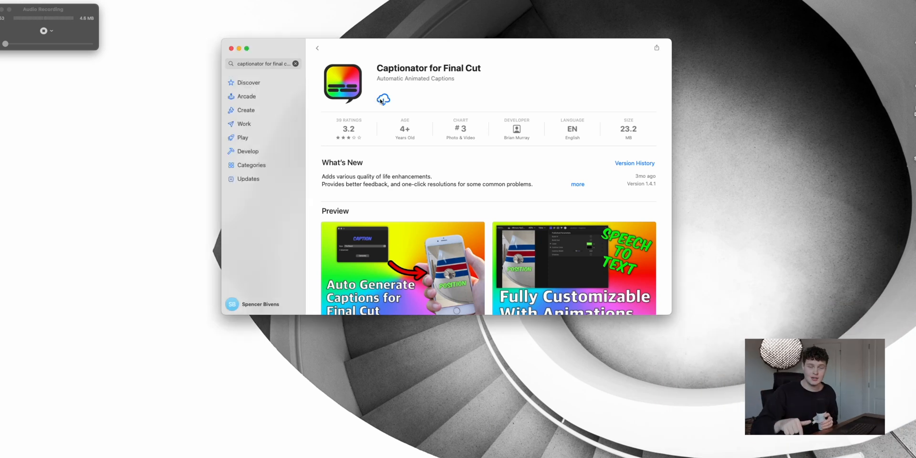
{"action": "left_click", "coordinate": [382, 98]}
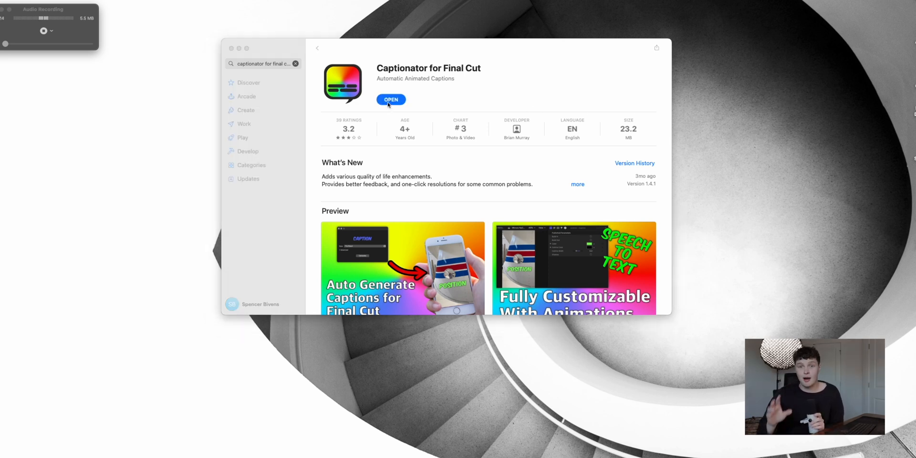
{"action": "left_click", "coordinate": [390, 100]}
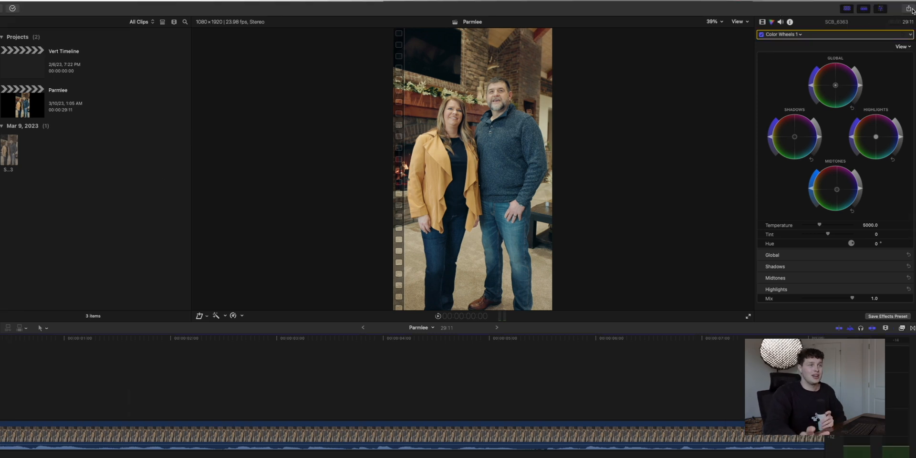
- Show the share destinations for the Parmlee project, with Captionator listed
{"action": "left_click", "coordinate": [909, 8]}
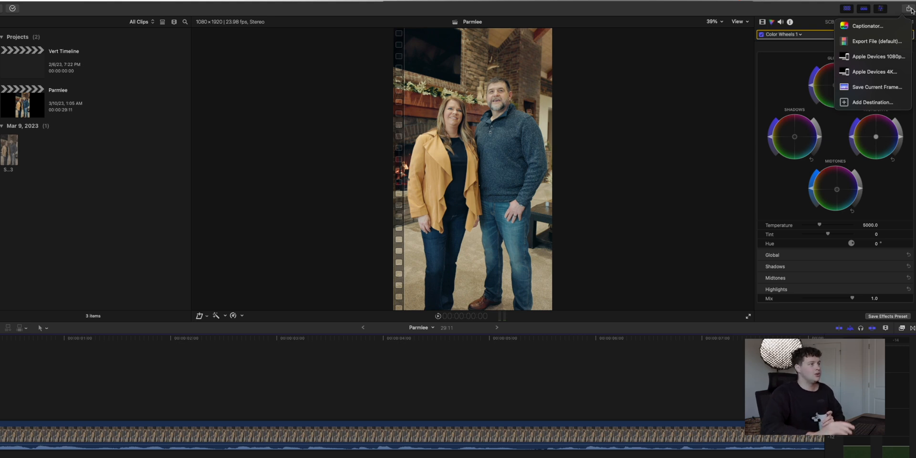
{"action": "mouse_move", "coordinate": [868, 26]}
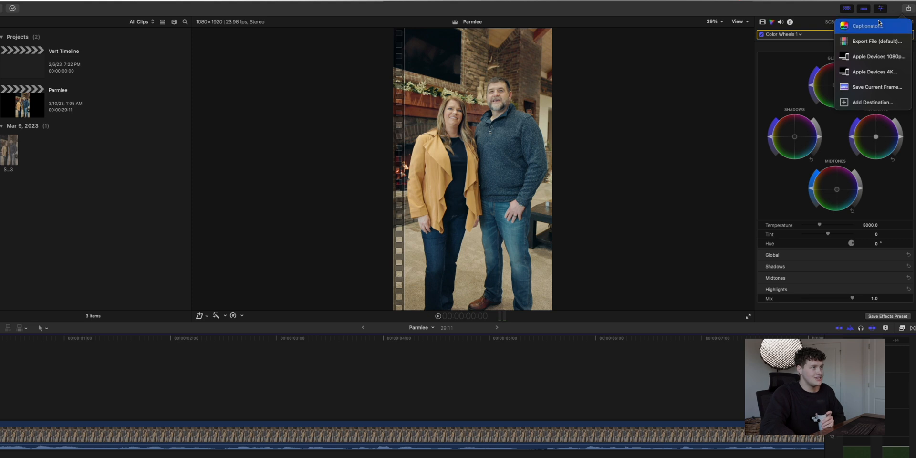
- Share the Parmlee project to Captionator as an Audio Only AAC export
{"action": "left_click", "coordinate": [864, 24]}
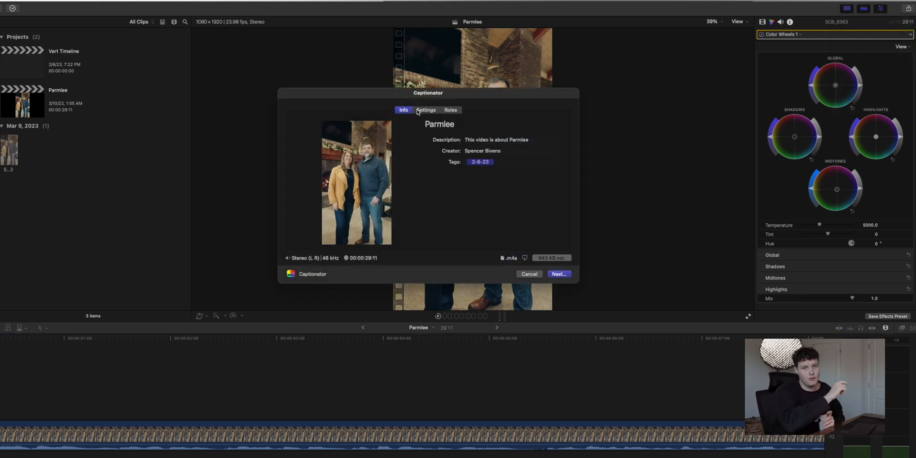
{"action": "left_click", "coordinate": [425, 109]}
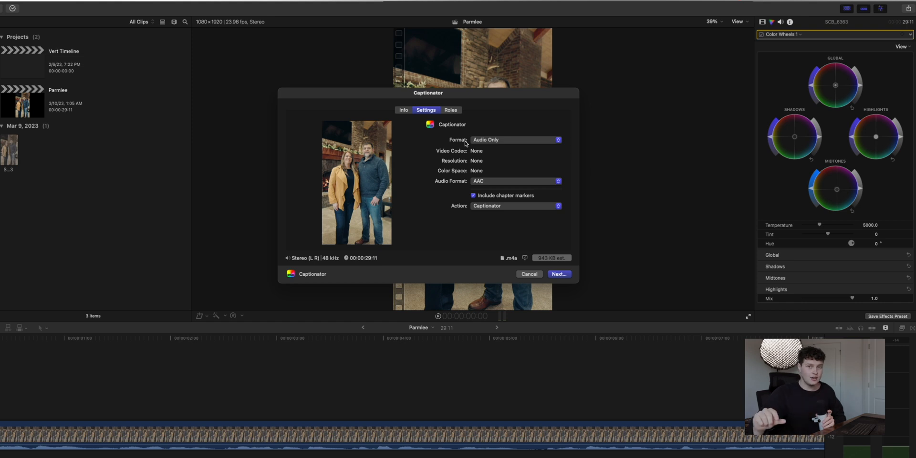
{"action": "mouse_move", "coordinate": [444, 149]}
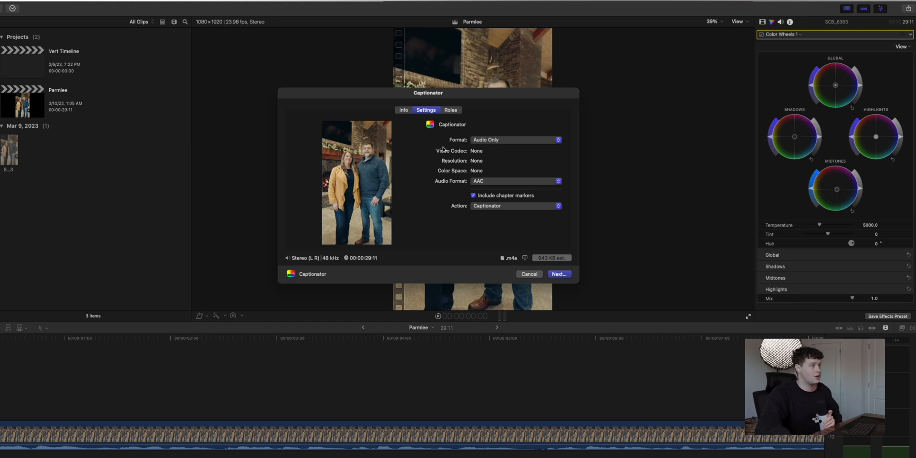
{"action": "left_click", "coordinate": [558, 274]}
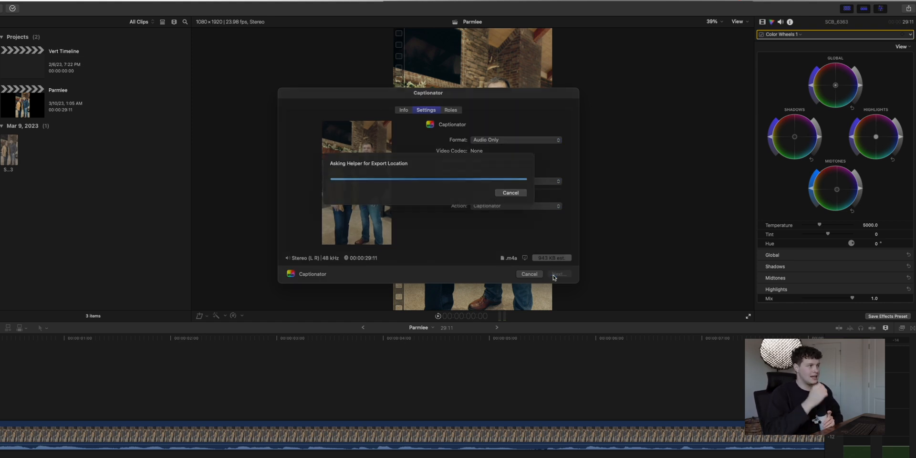
{"action": "left_click", "coordinate": [509, 193]}
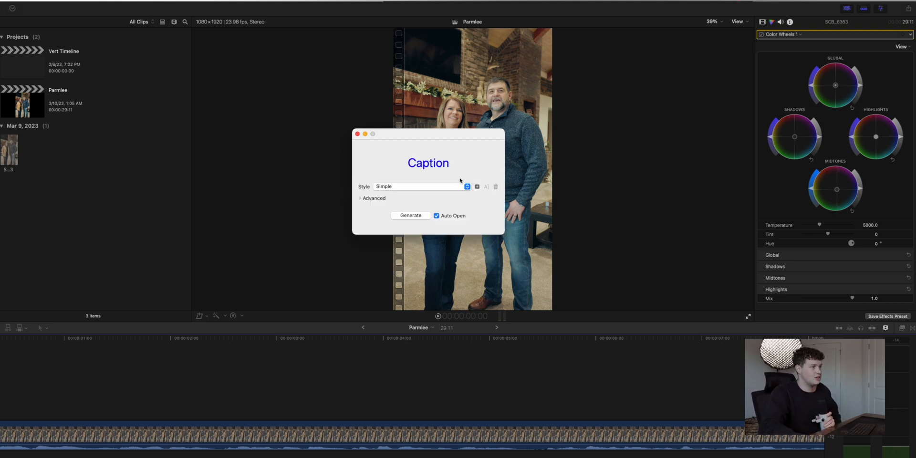
- Choose the Finzar caption style and expand its Advanced font, outline colour and width settings
{"action": "left_click", "coordinate": [418, 186]}
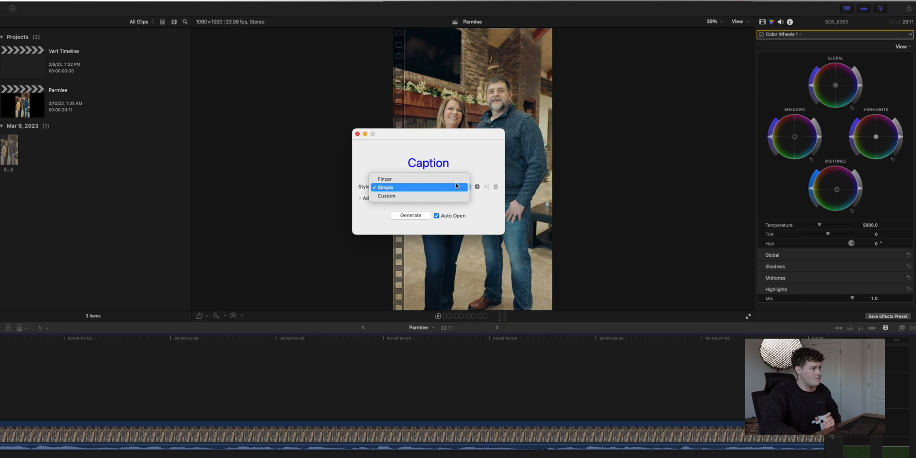
{"action": "mouse_move", "coordinate": [420, 178]}
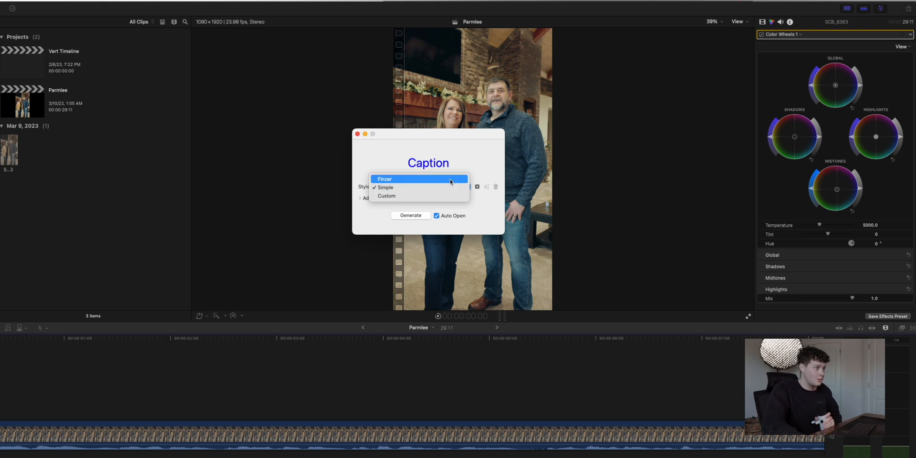
{"action": "left_click", "coordinate": [385, 179]}
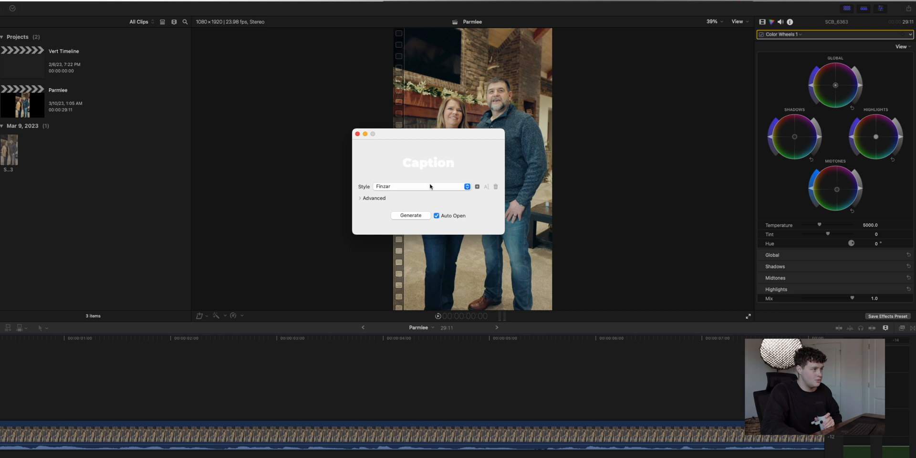
{"action": "left_click", "coordinate": [420, 186]}
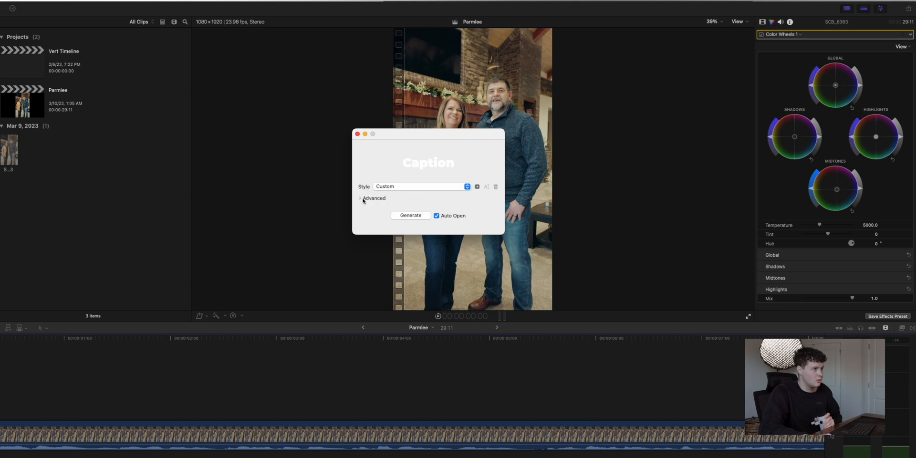
{"action": "left_click", "coordinate": [360, 198]}
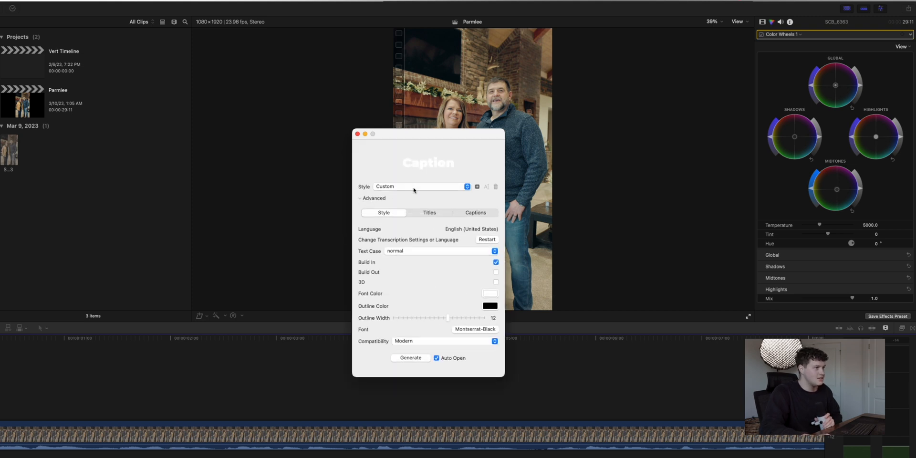
{"action": "left_click", "coordinate": [420, 186]}
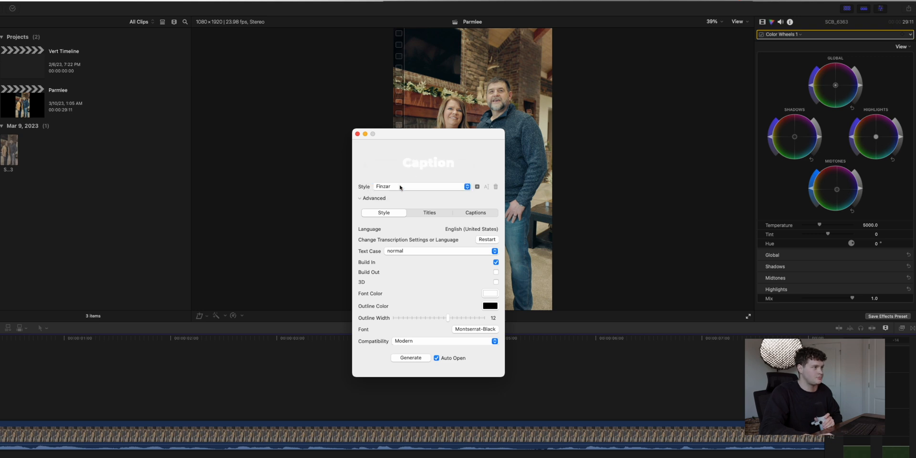
{"action": "left_click", "coordinate": [359, 198]}
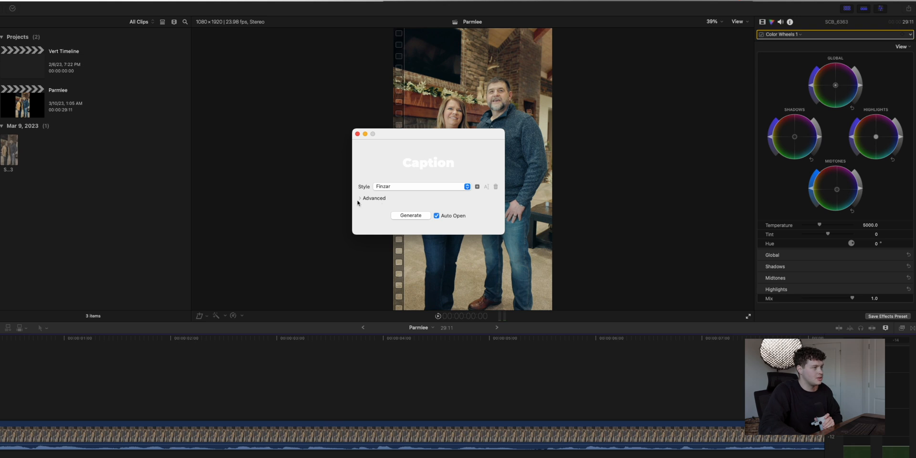
{"action": "left_click", "coordinate": [359, 198]}
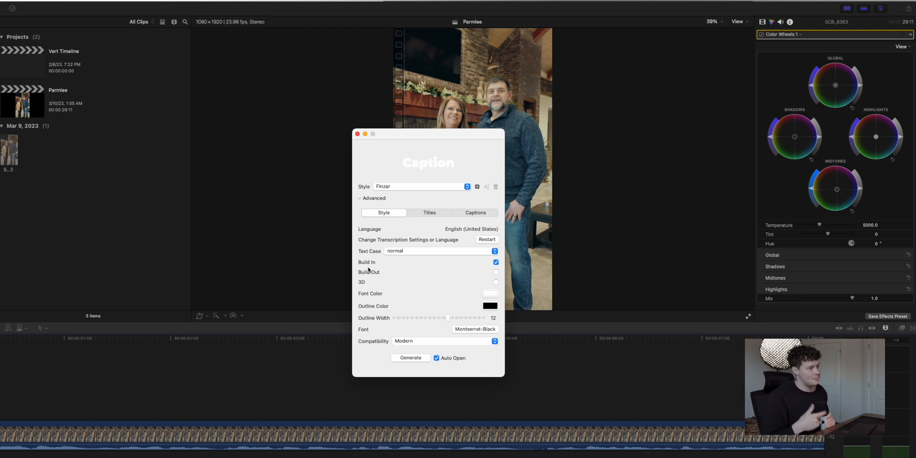
{"action": "mouse_move", "coordinate": [393, 289]}
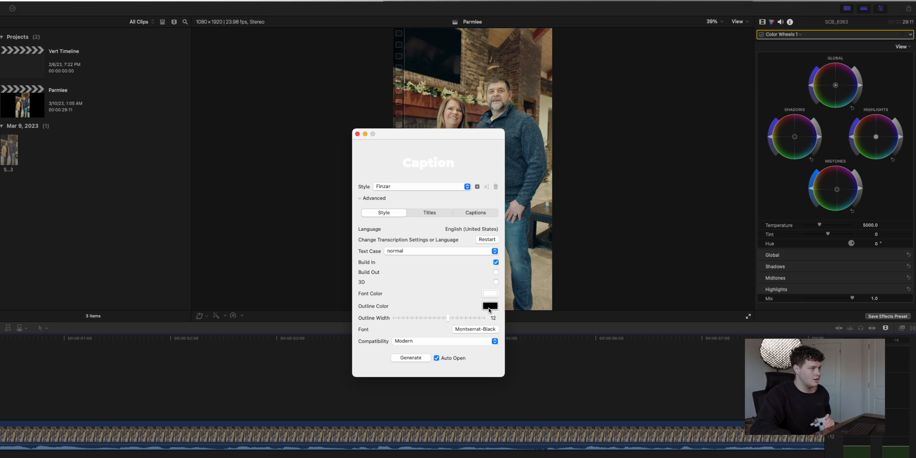
{"action": "left_click", "coordinate": [489, 305]}
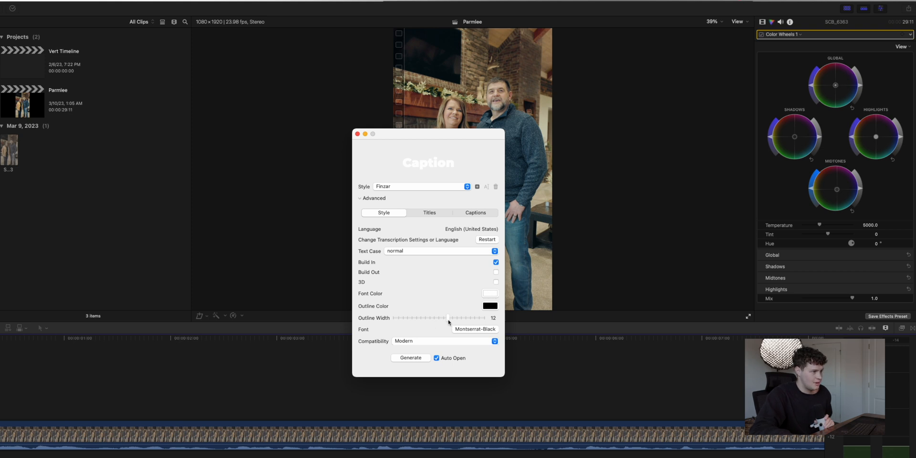
{"action": "mouse_move", "coordinate": [344, 230]}
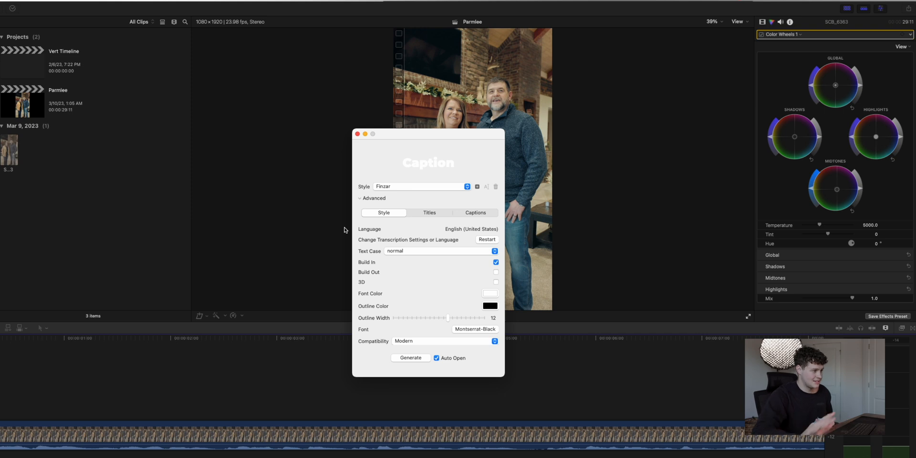
{"action": "mouse_move", "coordinate": [401, 251]}
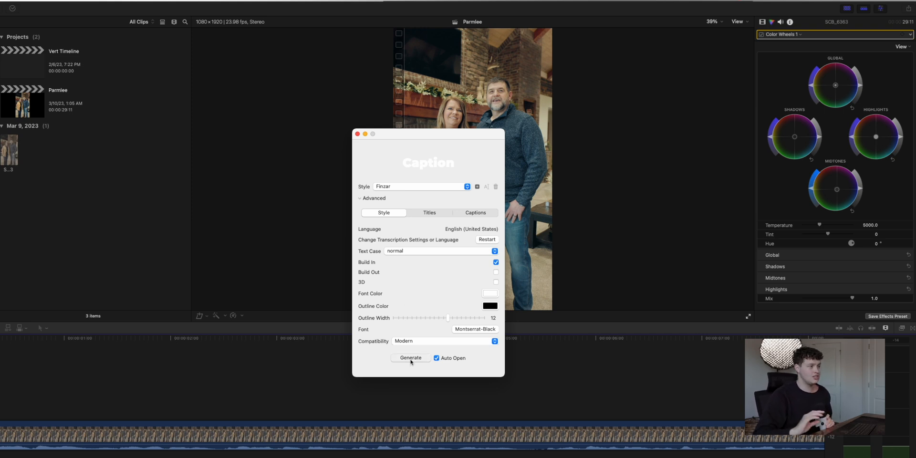
- Generate the captions and import them into the vert template library
{"action": "left_click", "coordinate": [410, 358]}
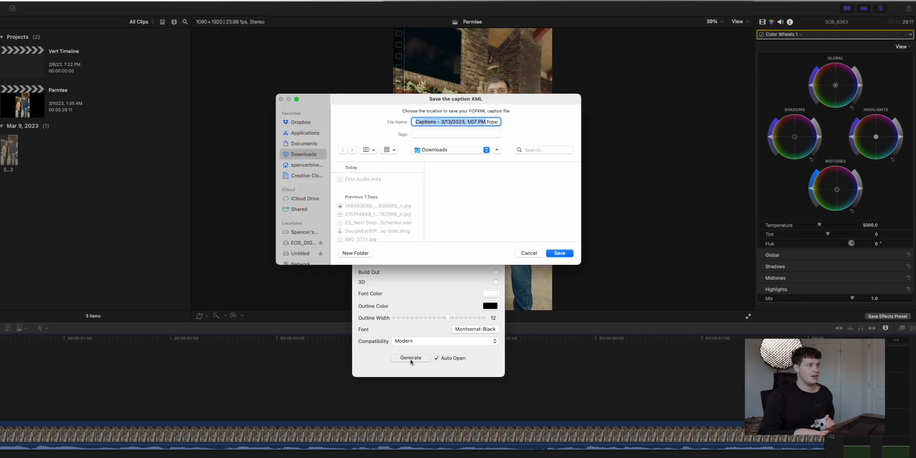
{"action": "left_click", "coordinate": [558, 253]}
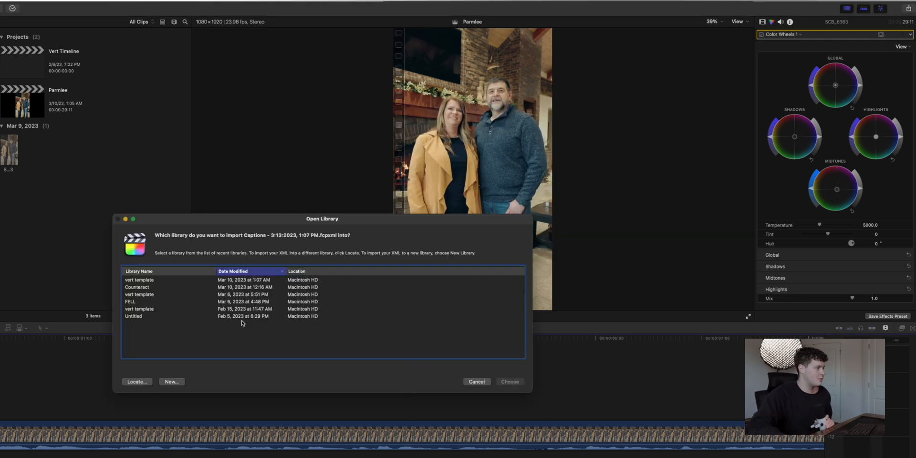
{"action": "left_click", "coordinate": [139, 279]}
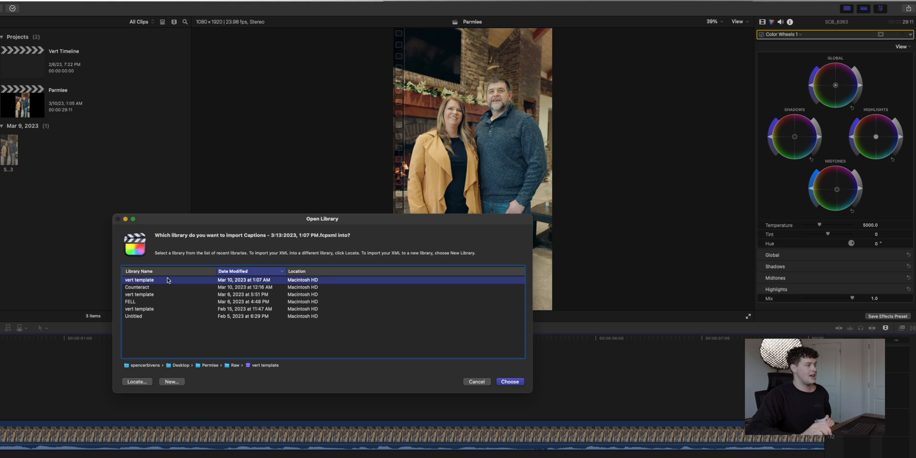
{"action": "left_click", "coordinate": [508, 382]}
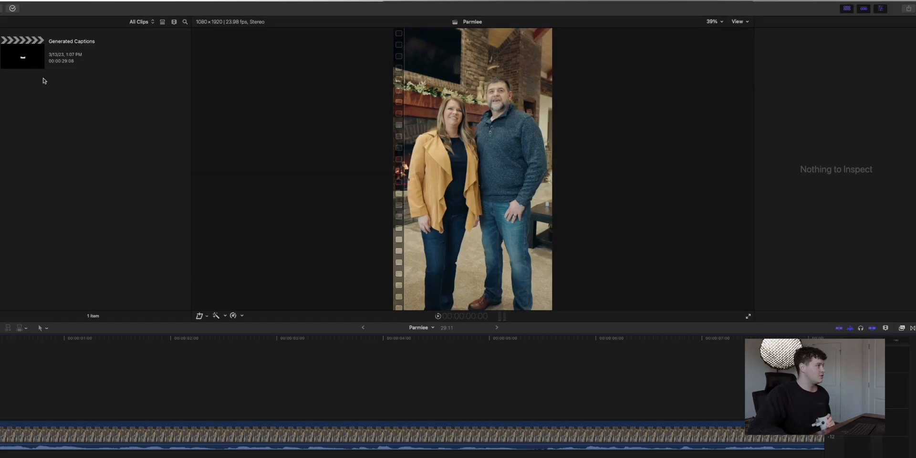
- Open Generated Captions and set all caption titles to Montserrat Regular
{"action": "double_click", "coordinate": [23, 53]}
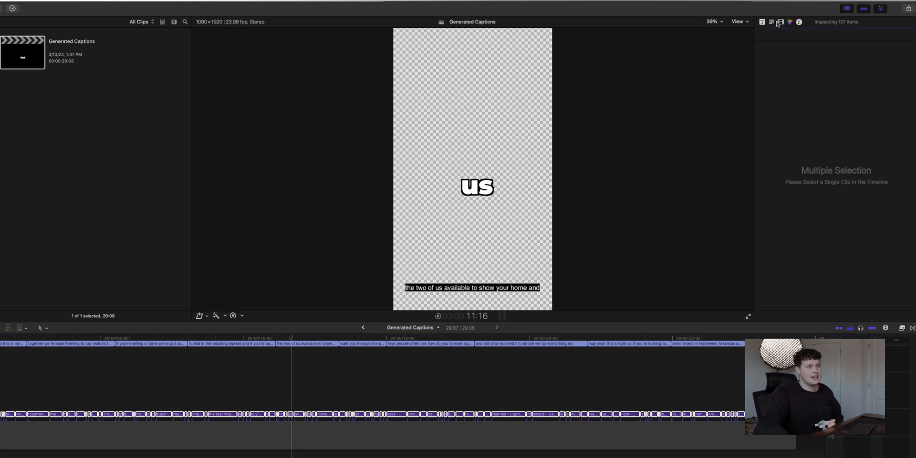
{"action": "left_click", "coordinate": [779, 22]}
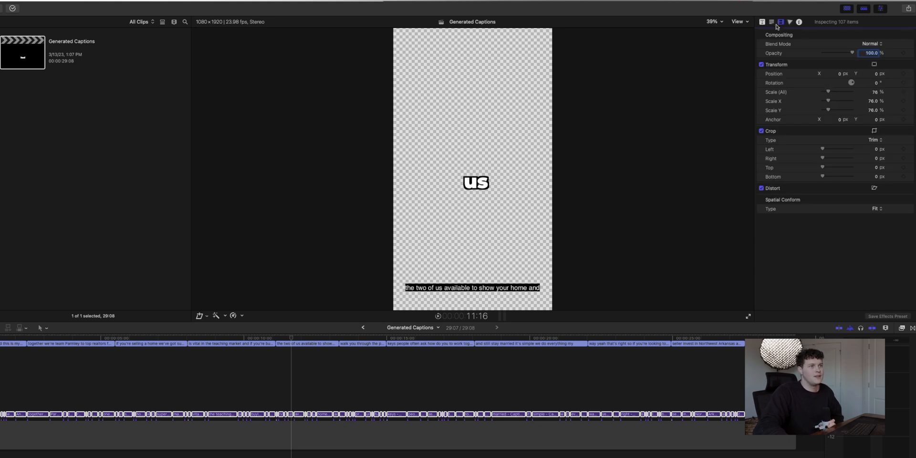
{"action": "left_click", "coordinate": [779, 22]}
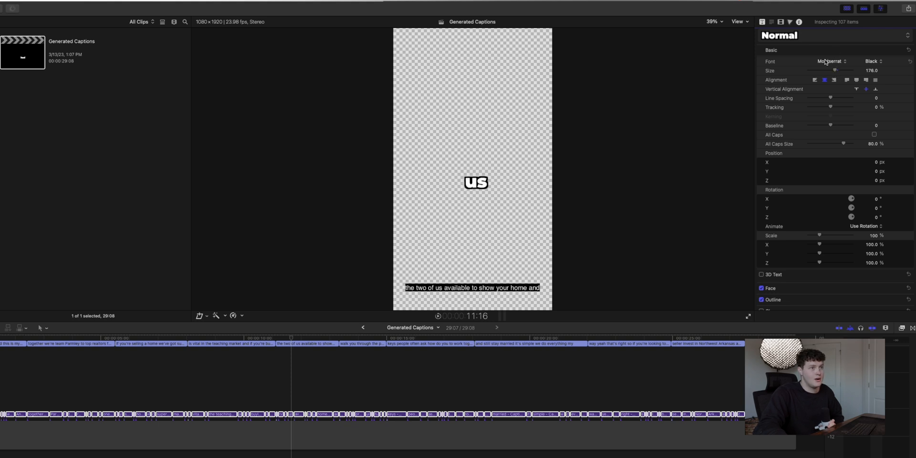
{"action": "left_click", "coordinate": [828, 62]}
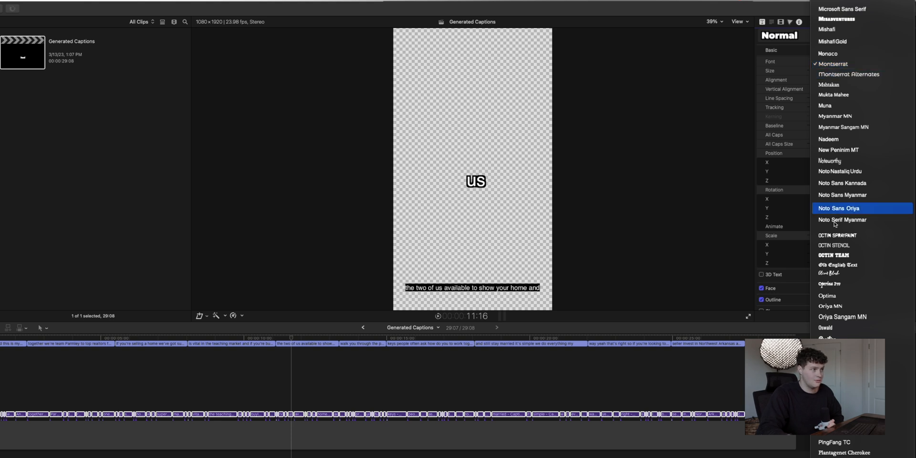
{"action": "mouse_move", "coordinate": [709, 88]}
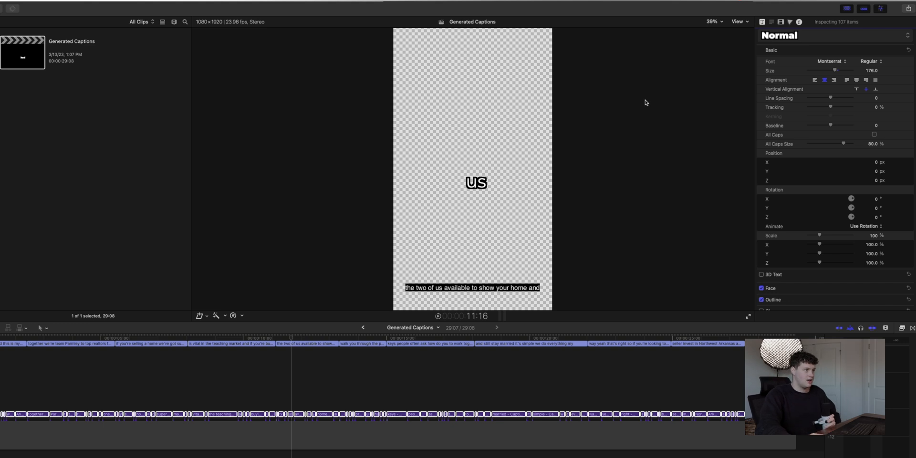
{"action": "left_click", "coordinate": [204, 337]}
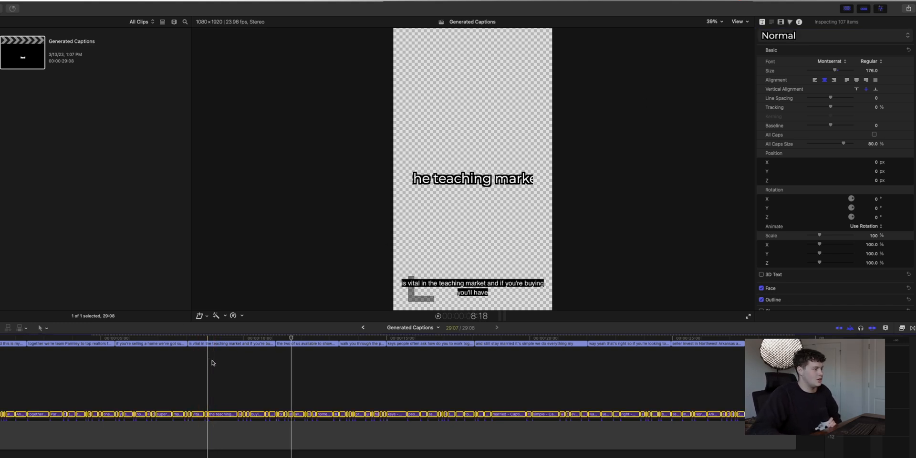
- Select the realtors caption, make its face colour green and raise its size to 268
{"action": "left_click", "coordinate": [220, 414]}
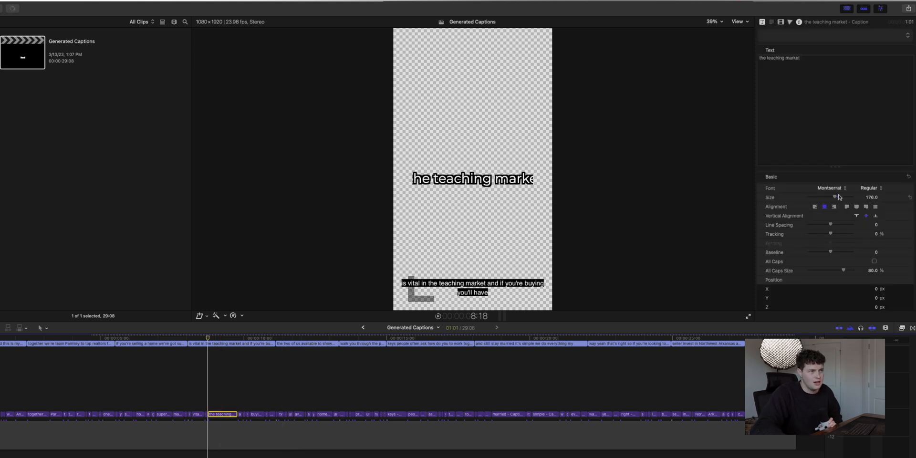
{"action": "left_click_drag", "start_coordinate": [833, 196], "coordinate": [826, 196]}
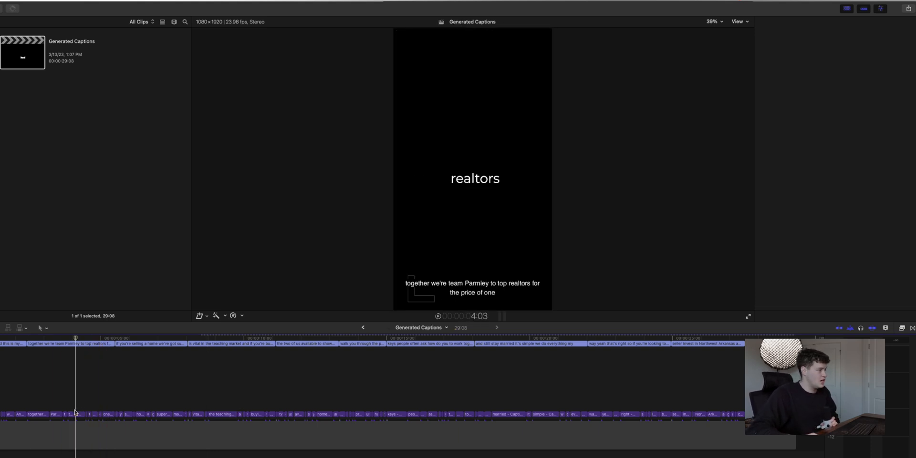
{"action": "left_click", "coordinate": [80, 414]}
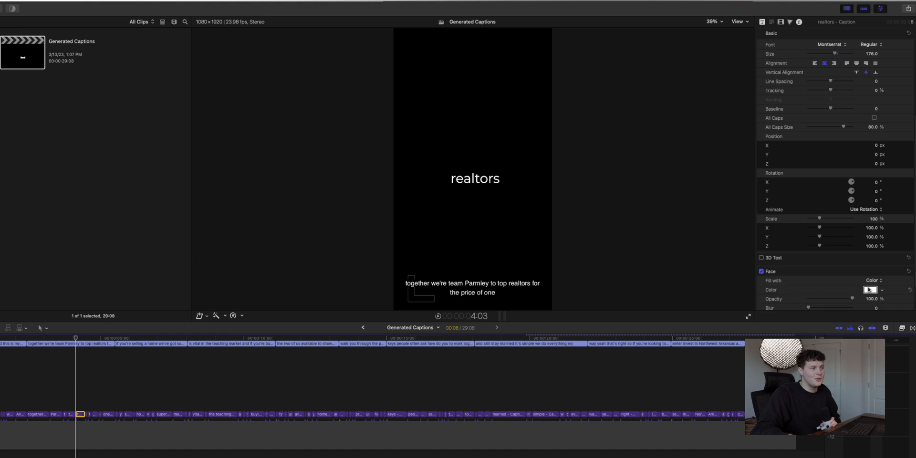
{"action": "left_click", "coordinate": [867, 290]}
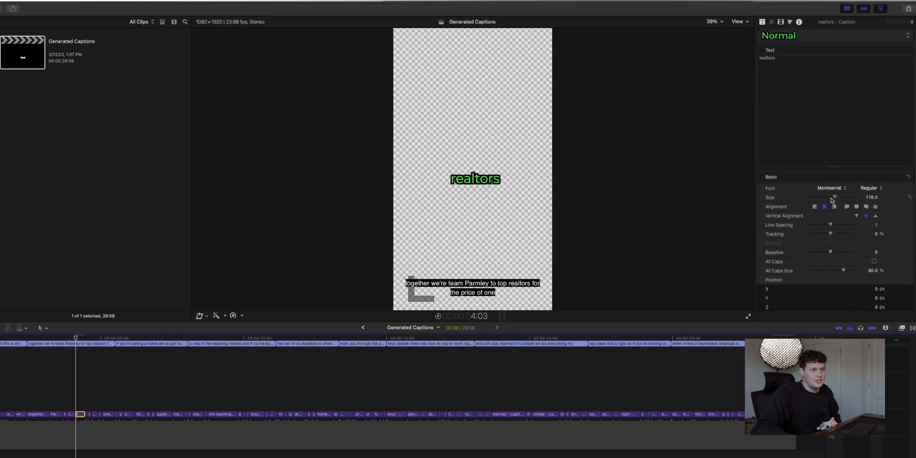
{"action": "left_click_drag", "start_coordinate": [834, 198], "coordinate": [846, 197]}
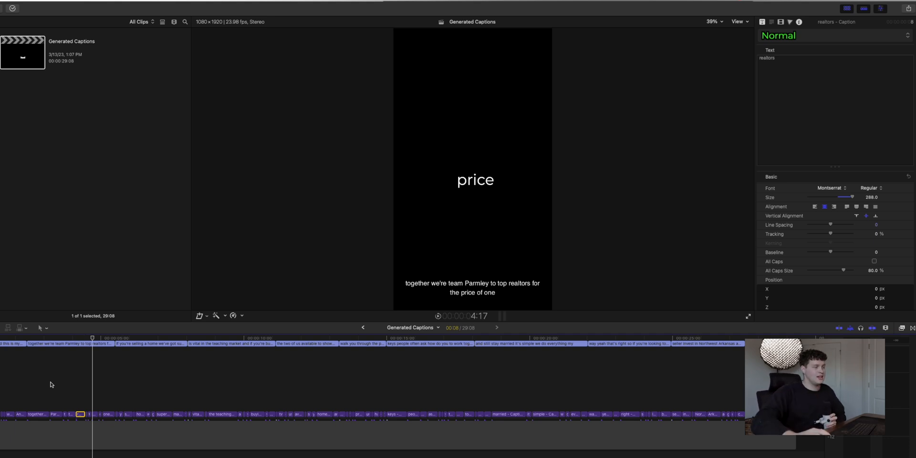
{"action": "left_click", "coordinate": [490, 343]}
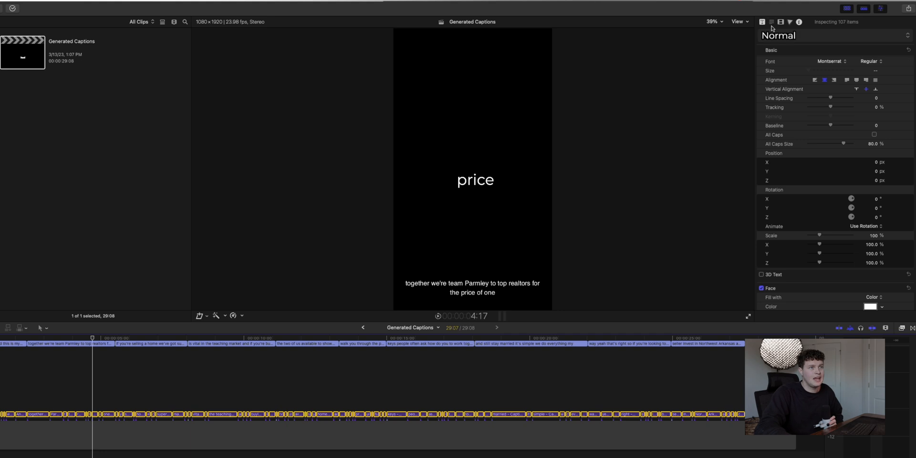
- Place the copied word captions over the interview clip in the Parmlee timeline
{"action": "left_click", "coordinate": [780, 22]}
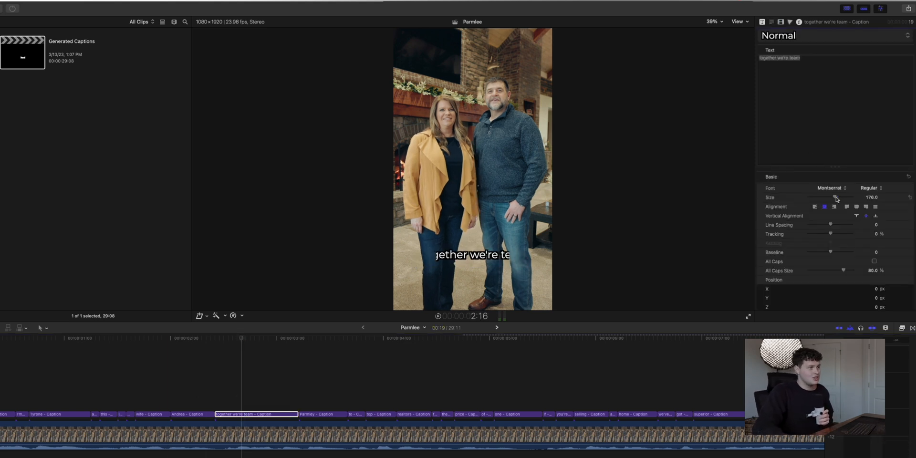
- Shrink "together we're team" to size 100 at 82% scale and "the teaching market" to 97
{"action": "left_click_drag", "start_coordinate": [837, 198], "coordinate": [820, 197]}
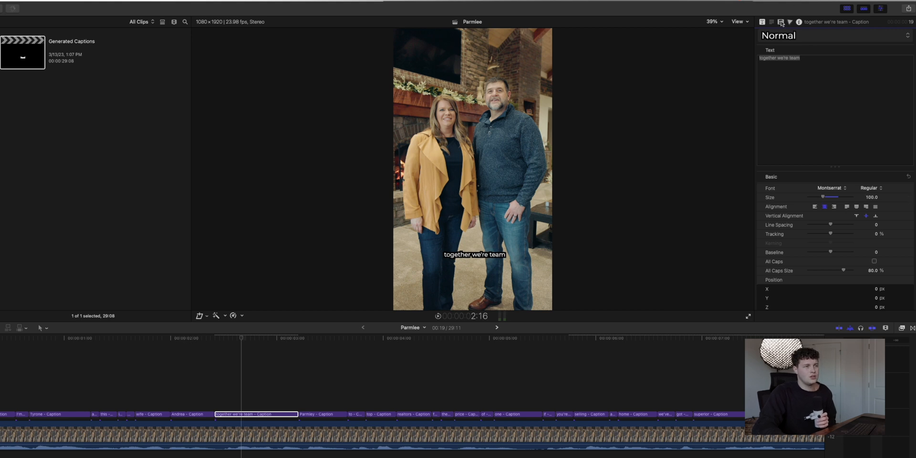
{"action": "left_click", "coordinate": [781, 22]}
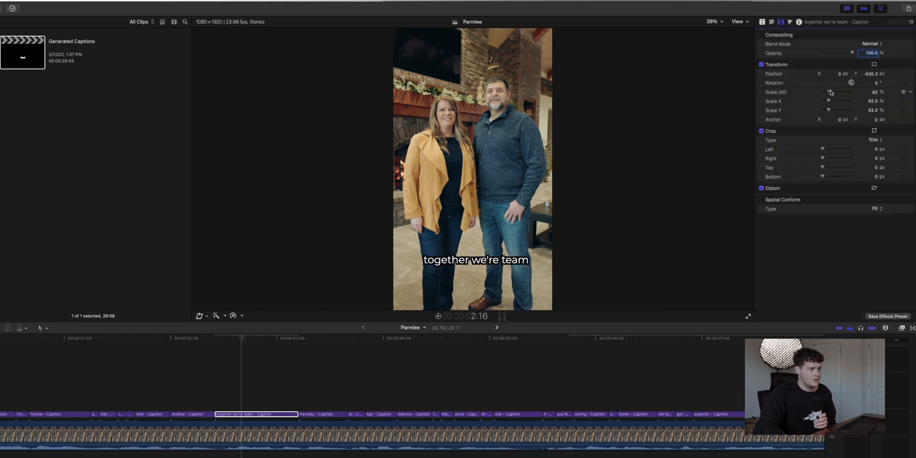
{"action": "left_click_drag", "start_coordinate": [826, 92], "coordinate": [844, 91]}
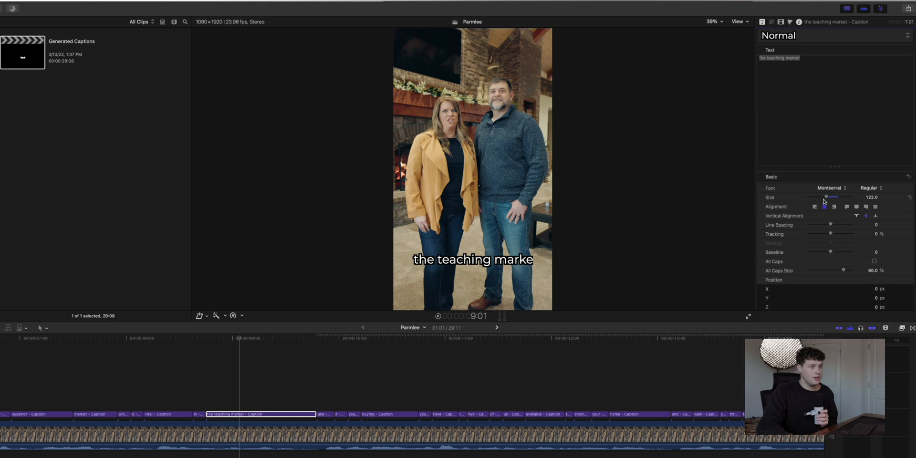
{"action": "left_click_drag", "start_coordinate": [827, 196], "coordinate": [823, 196]}
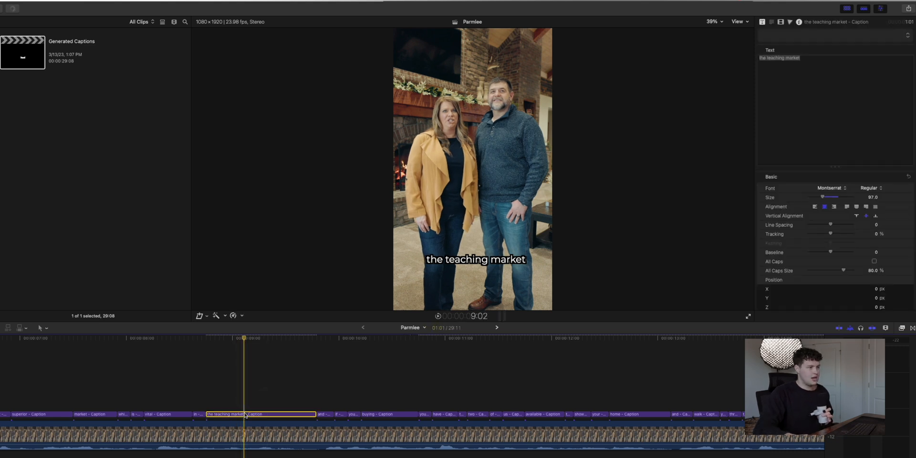
{"action": "scroll", "scroll_direction": "down", "scroll_amount": 3}
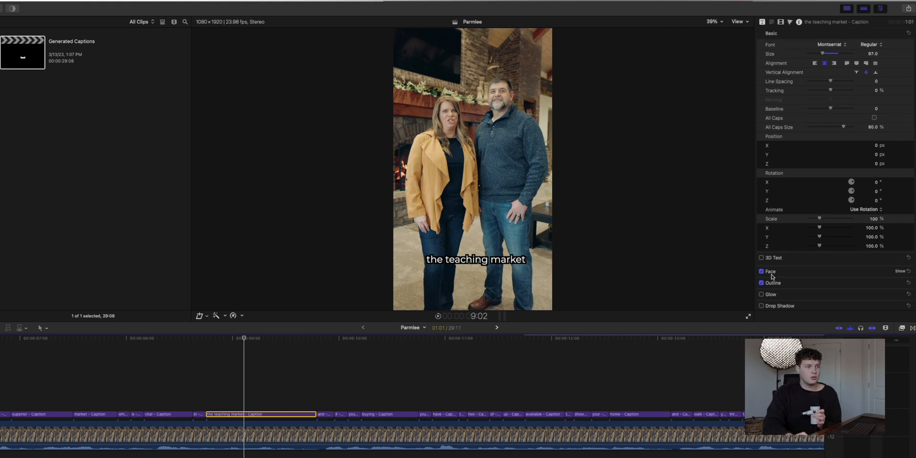
{"action": "left_click", "coordinate": [761, 283]}
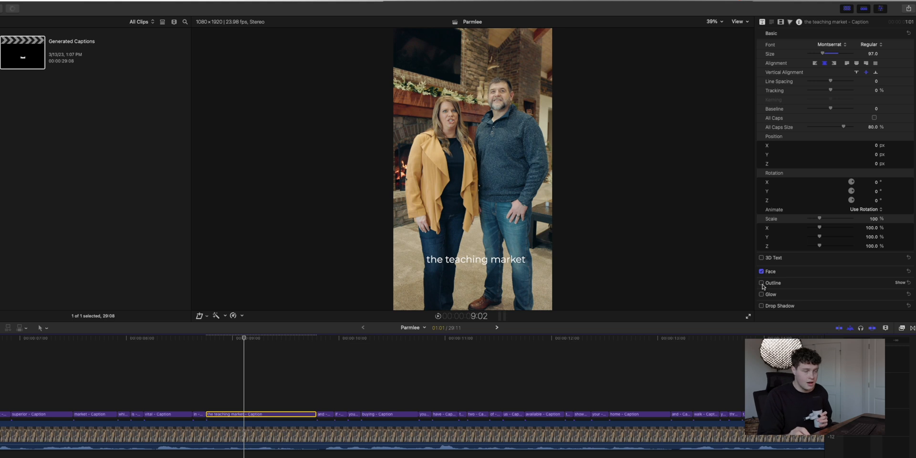
{"action": "left_click", "coordinate": [761, 282]}
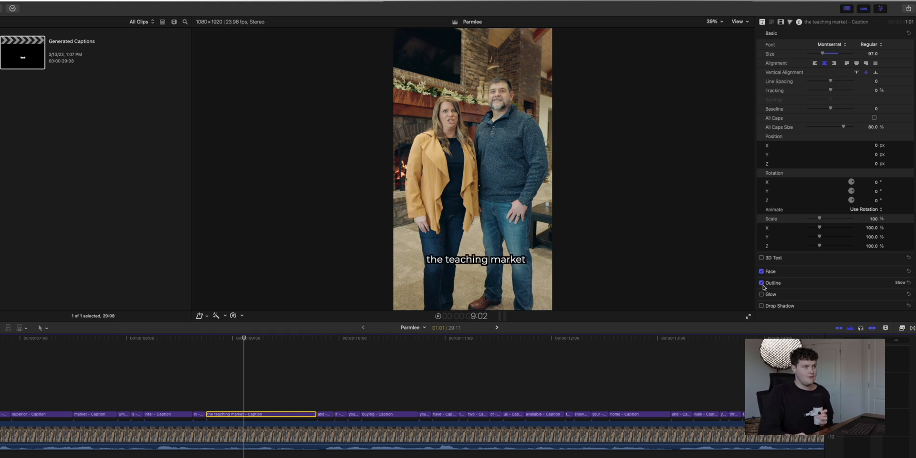
{"action": "left_click", "coordinate": [761, 282]}
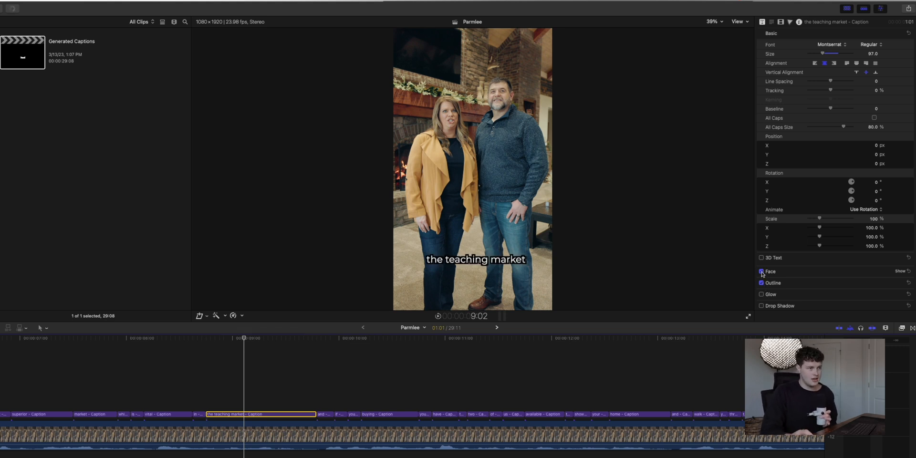